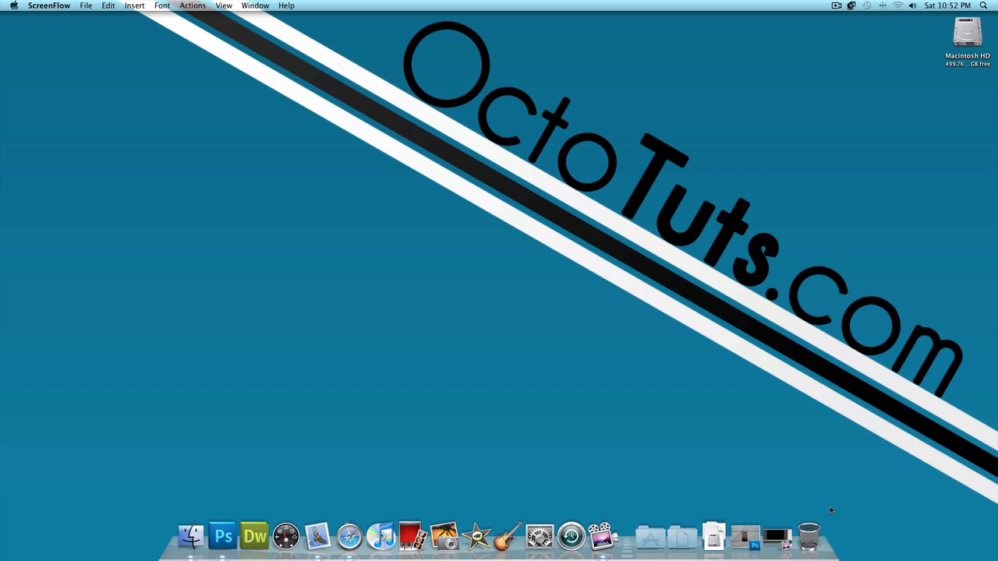
# Launch Photoshop and open the bed-sheet photo with the iPod Touch.
pyautogui.click(221, 536)
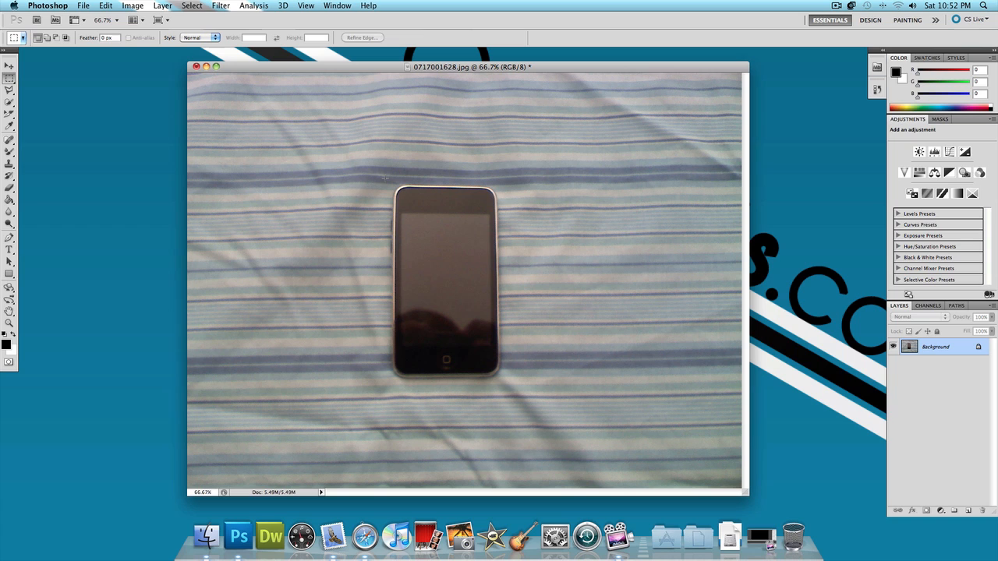
# Drag a rough selection over the iPod and peek at the Select menu.
pyautogui.moveTo(387, 178); pyautogui.dragTo(502, 379)
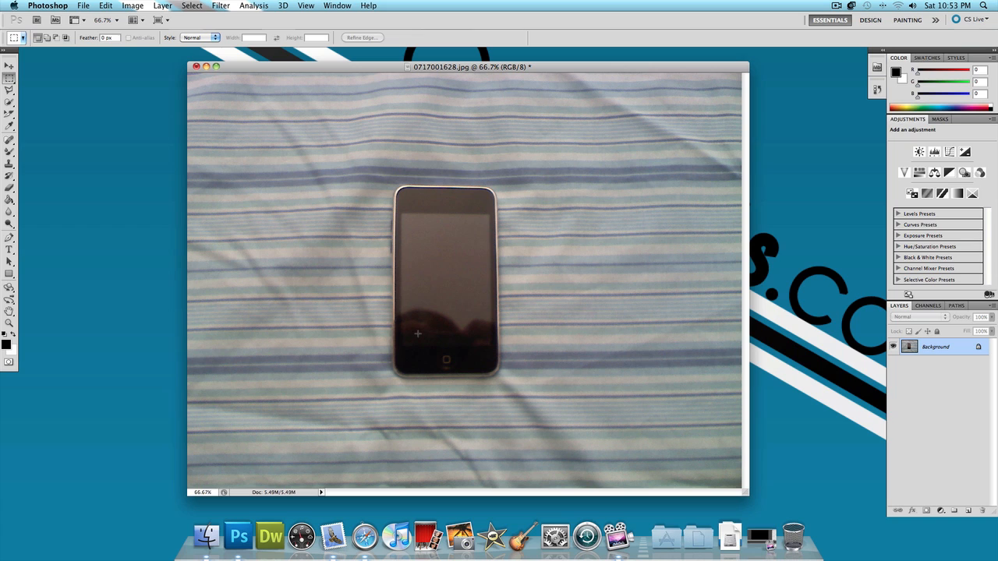
pyautogui.moveTo(409, 328)
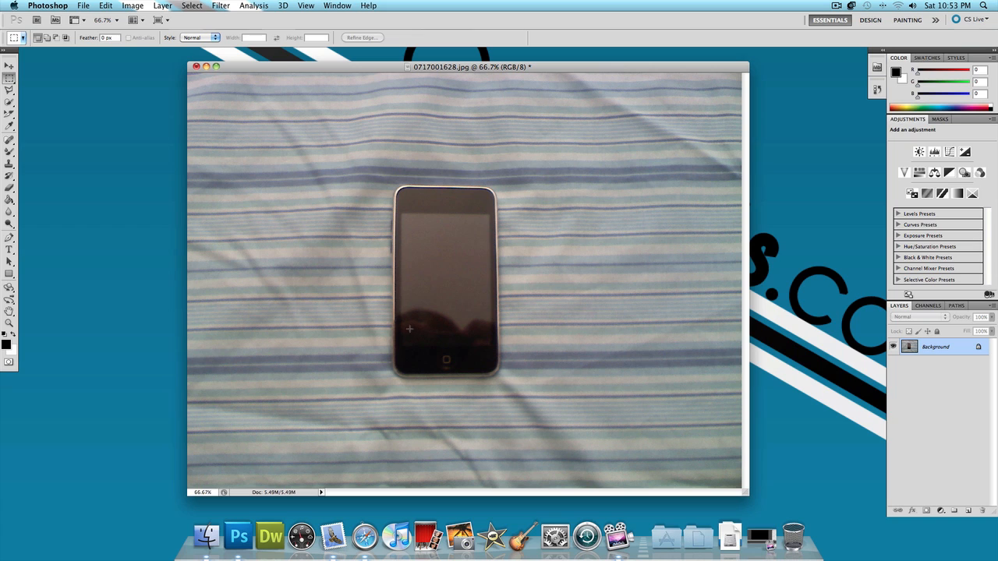
pyautogui.click(192, 6)
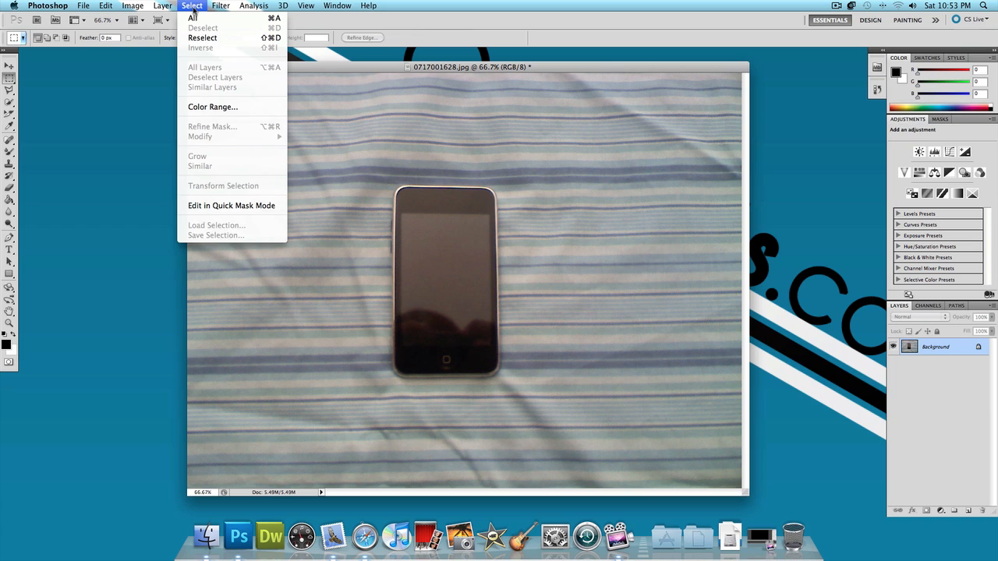
pyautogui.click(192, 6)
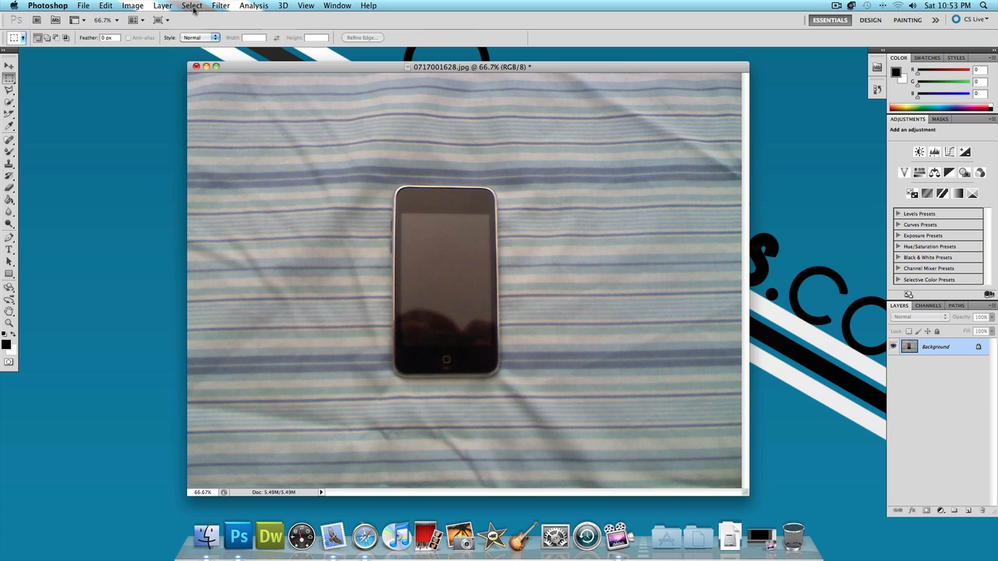
# Select the iPod Touch with the Quick Selection tool and bring up the Select menu.
pyautogui.click(9, 103)
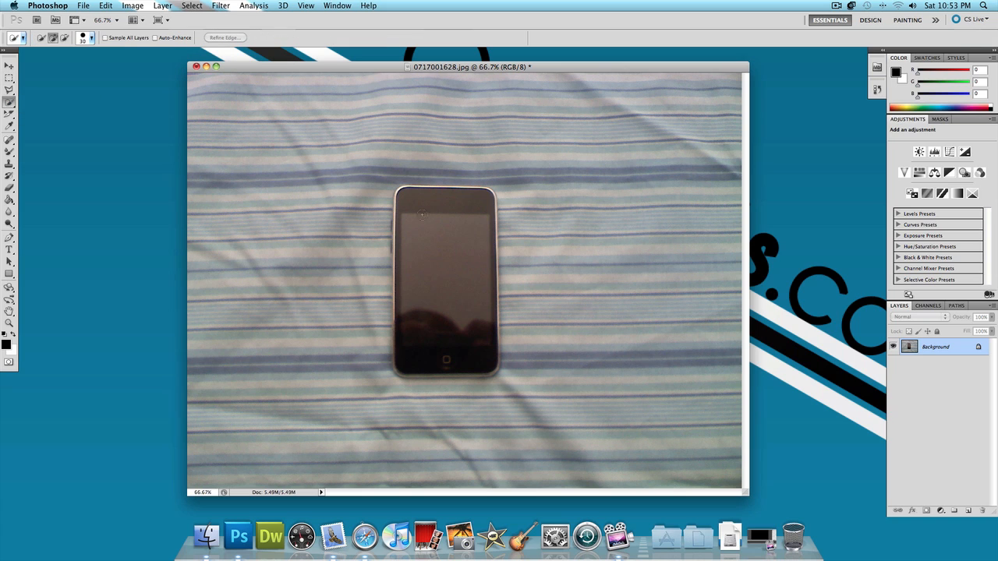
pyautogui.click(446, 281)
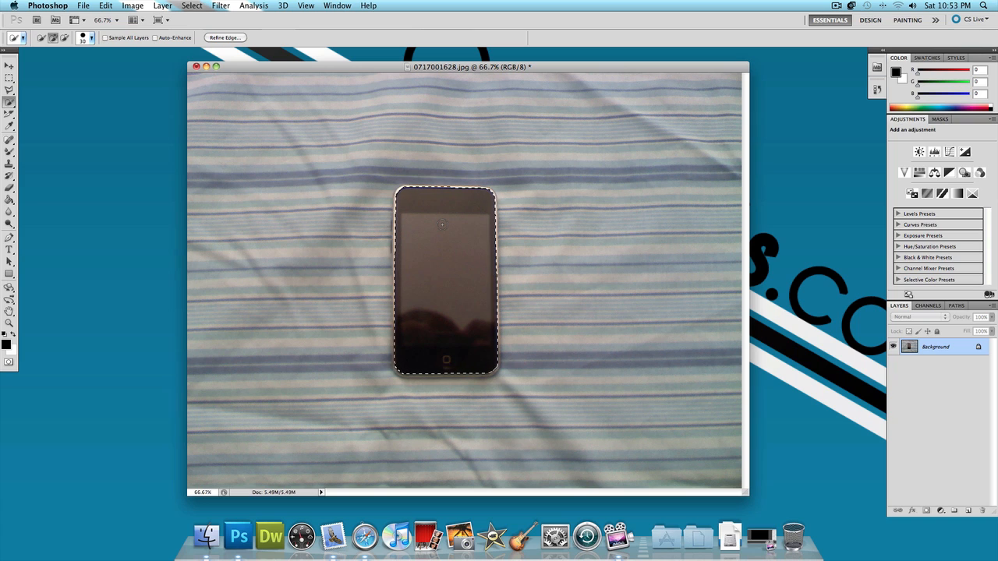
pyautogui.click(192, 6)
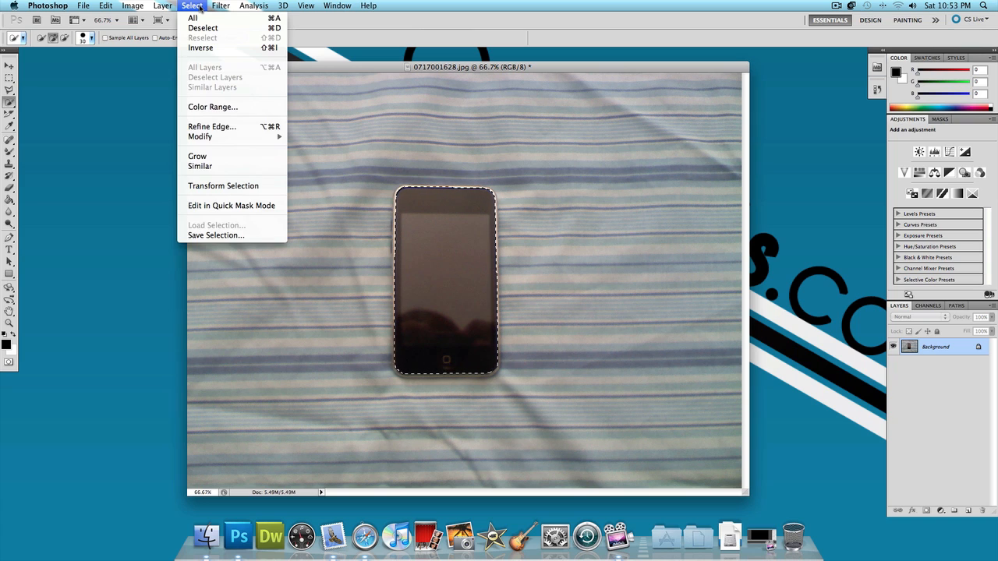
pyautogui.moveTo(212, 127)
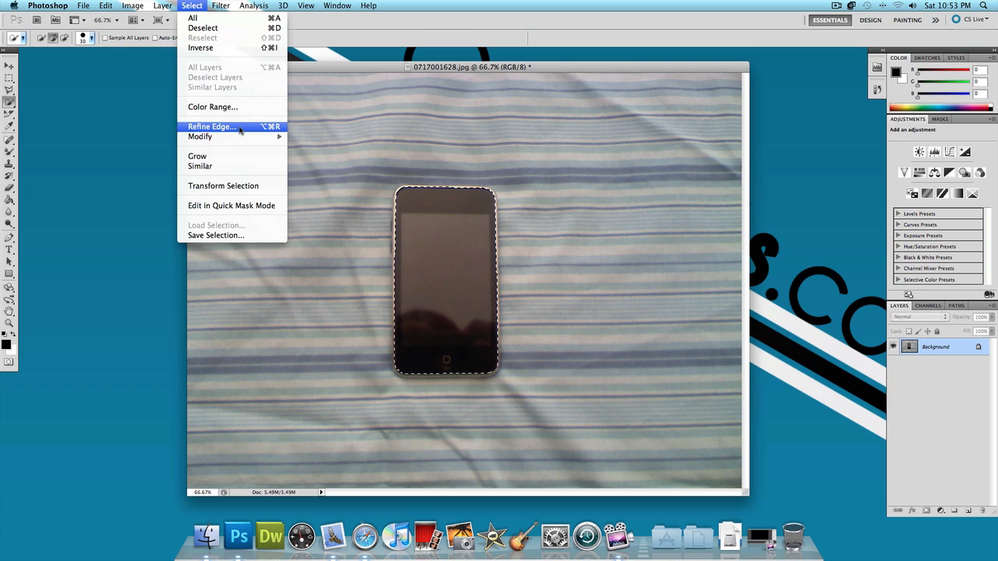
# Start Refine Edge on the iPod selection and preview it On White.
pyautogui.click(213, 126)
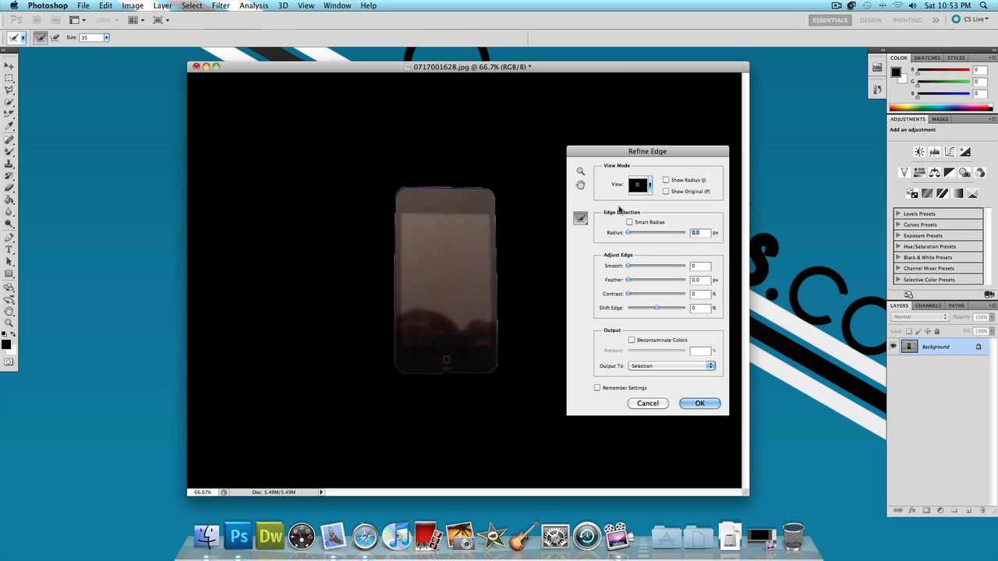
pyautogui.click(640, 184)
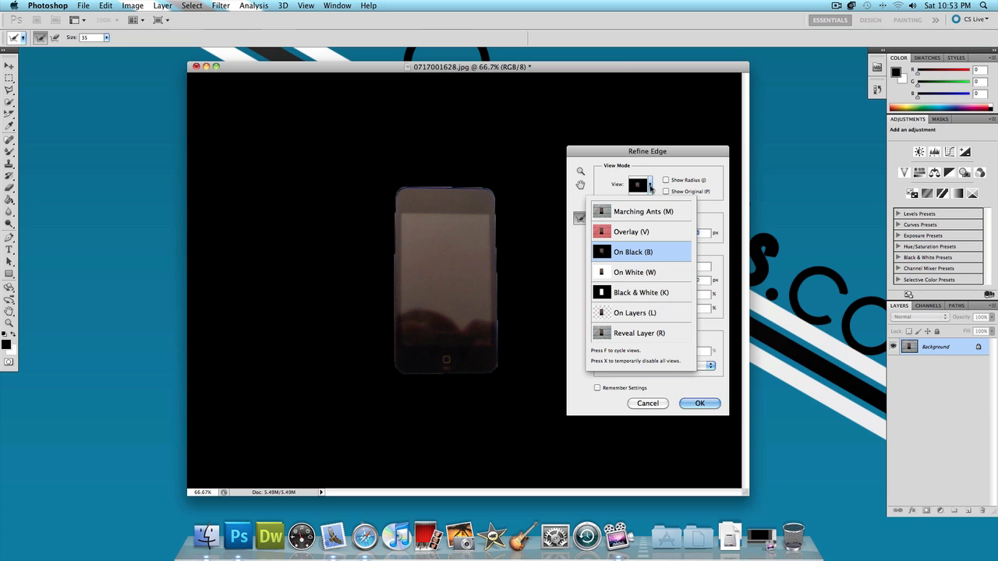
pyautogui.click(635, 272)
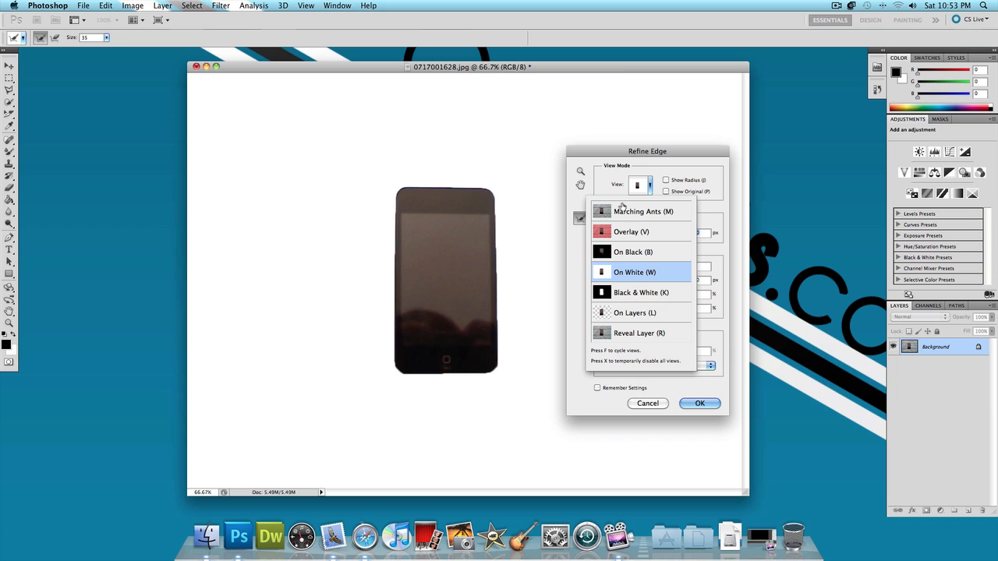
pyautogui.moveTo(646, 193)
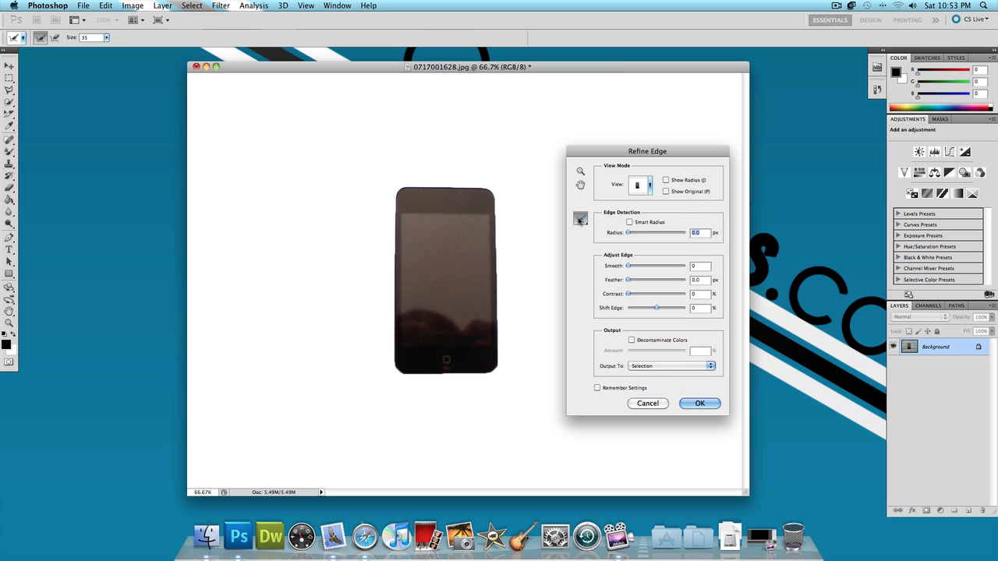
# Enable Smart Radius and raise the edge detection radius to roughly 29 px.
pyautogui.click(581, 218)
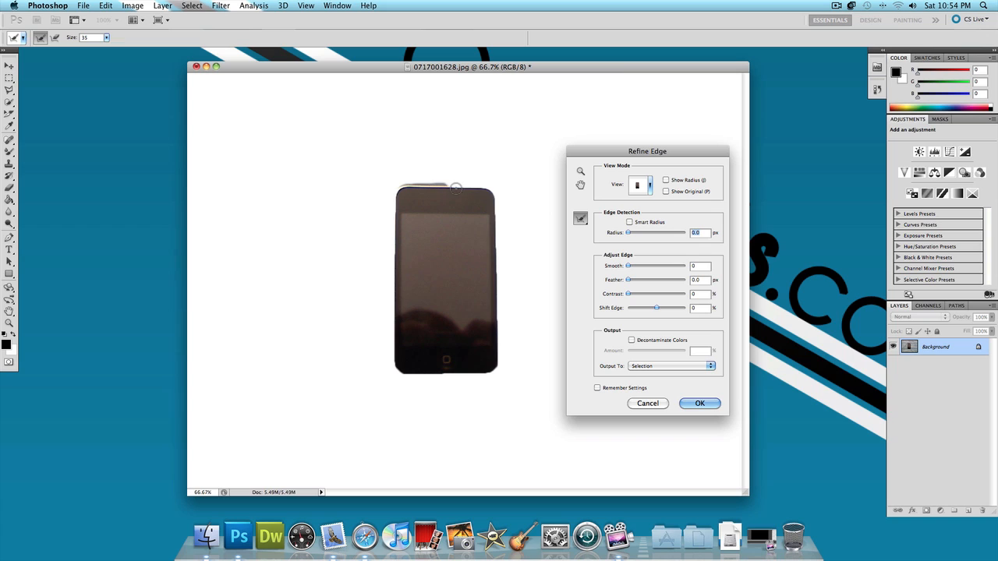
pyautogui.moveTo(492, 200)
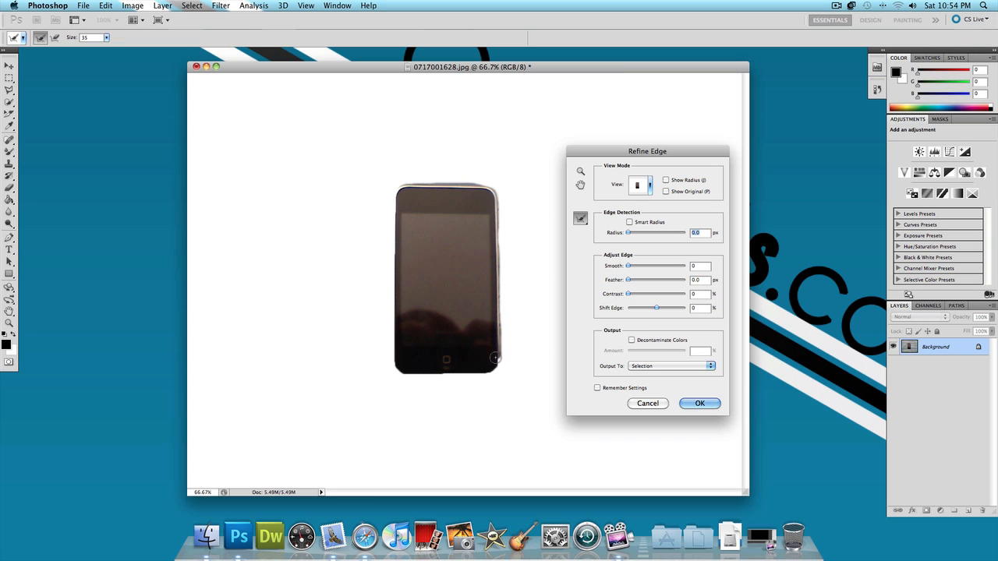
pyautogui.moveTo(468, 373)
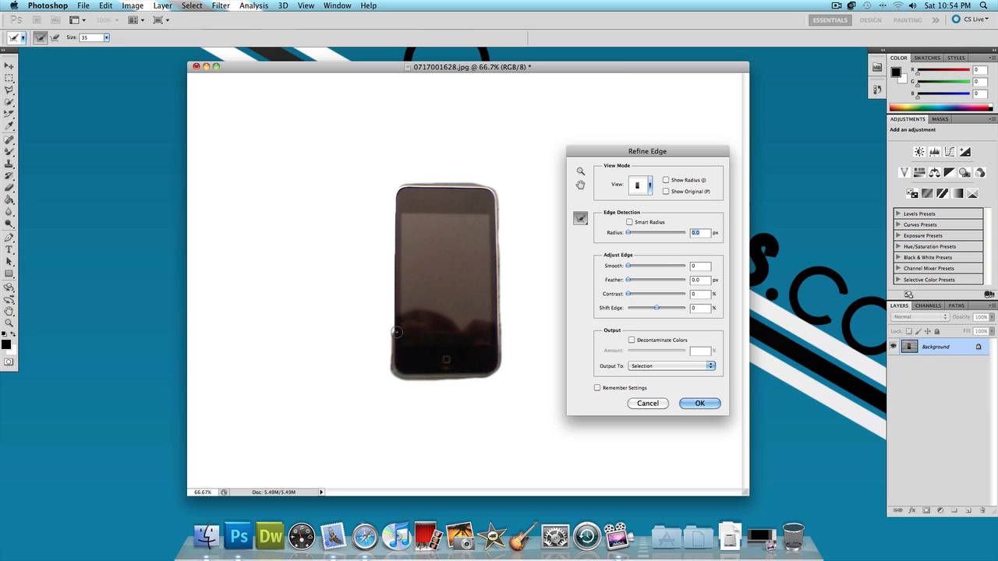
pyautogui.moveTo(396, 294)
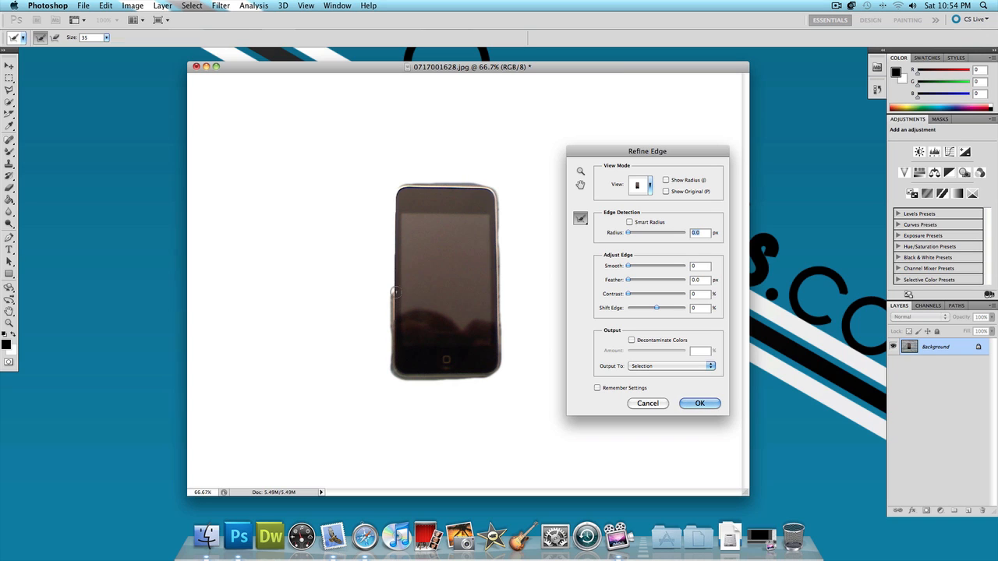
pyautogui.moveTo(396, 234)
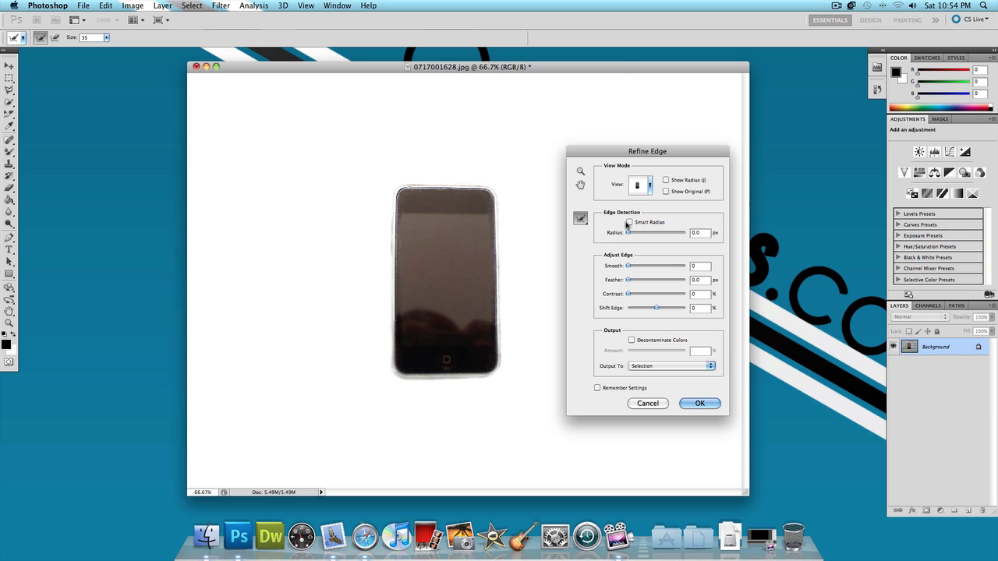
pyautogui.moveTo(630, 227)
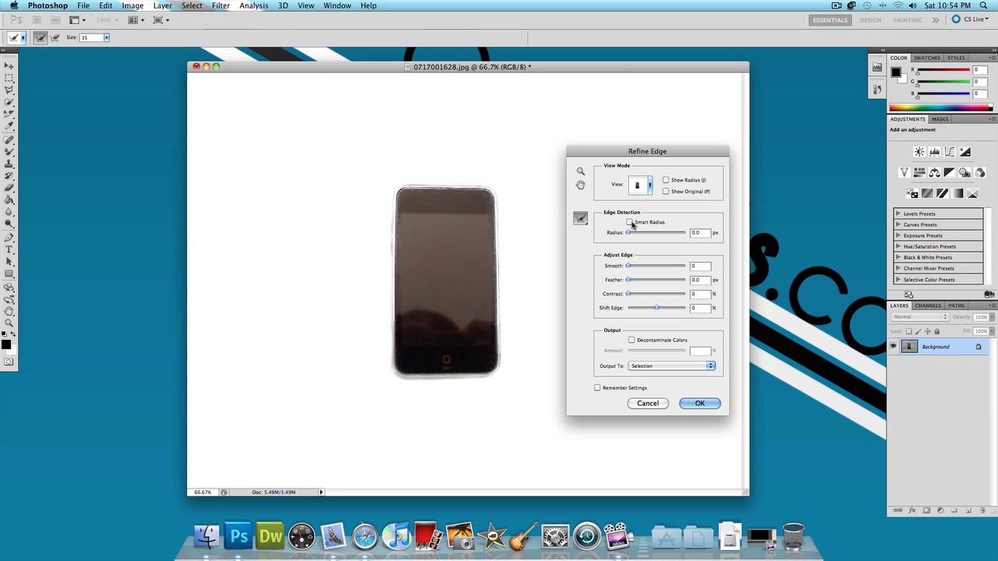
pyautogui.click(630, 221)
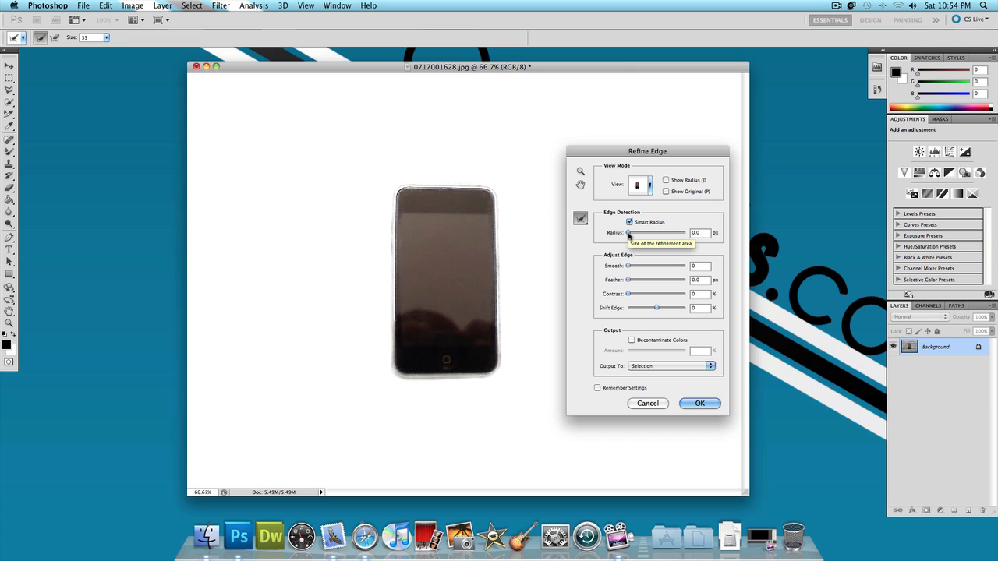
pyautogui.moveTo(630, 232); pyautogui.dragTo(649, 232)
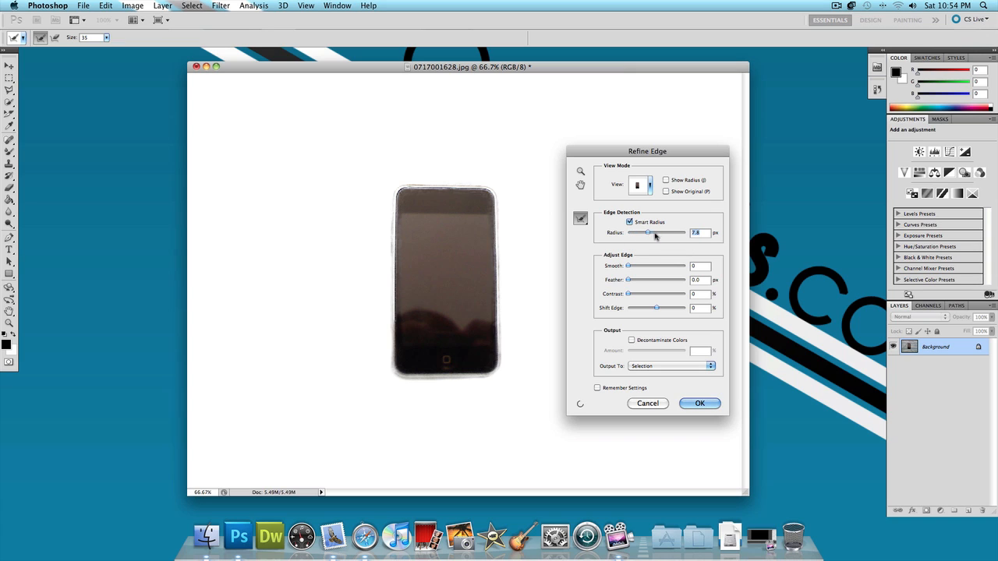
pyautogui.moveTo(647, 232); pyautogui.dragTo(658, 232)
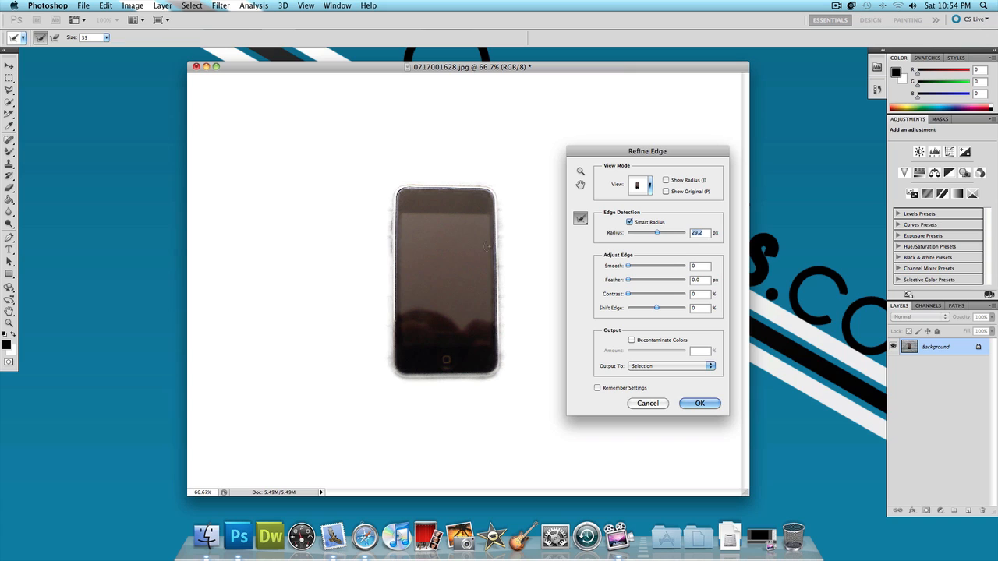
# Try the refinement brush options and choose the Refine Radius tool.
pyautogui.click(580, 219)
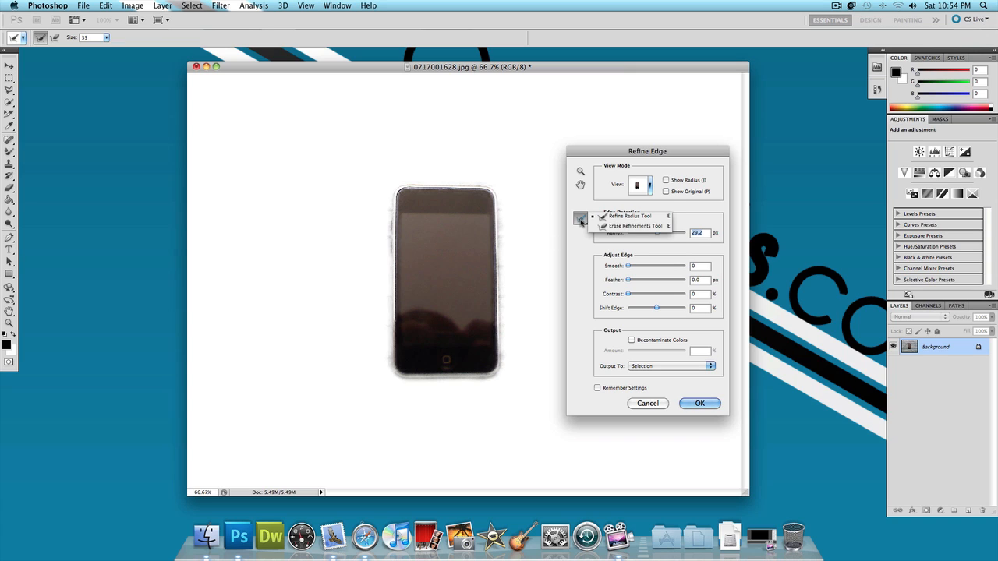
pyautogui.moveTo(632, 226)
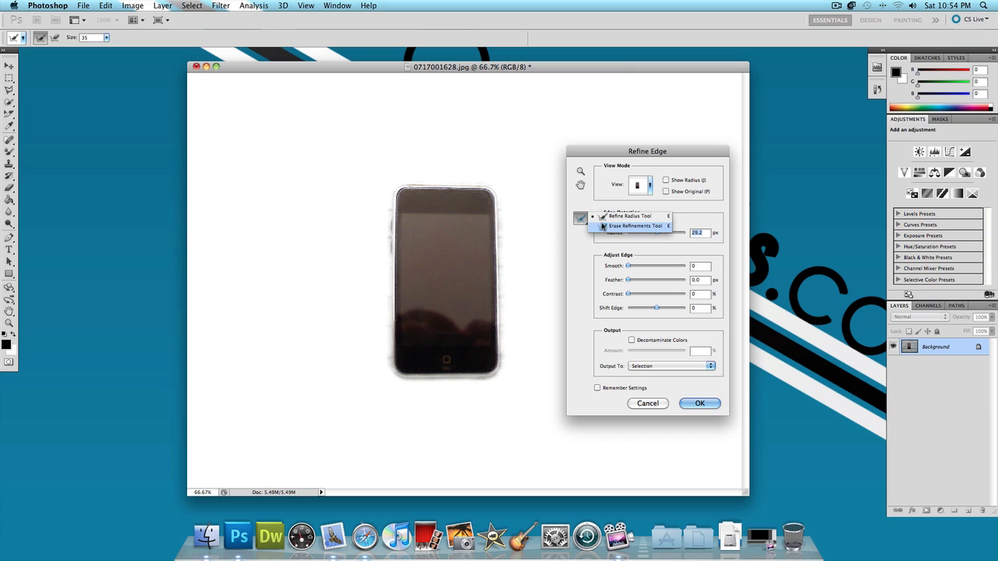
pyautogui.click(580, 219)
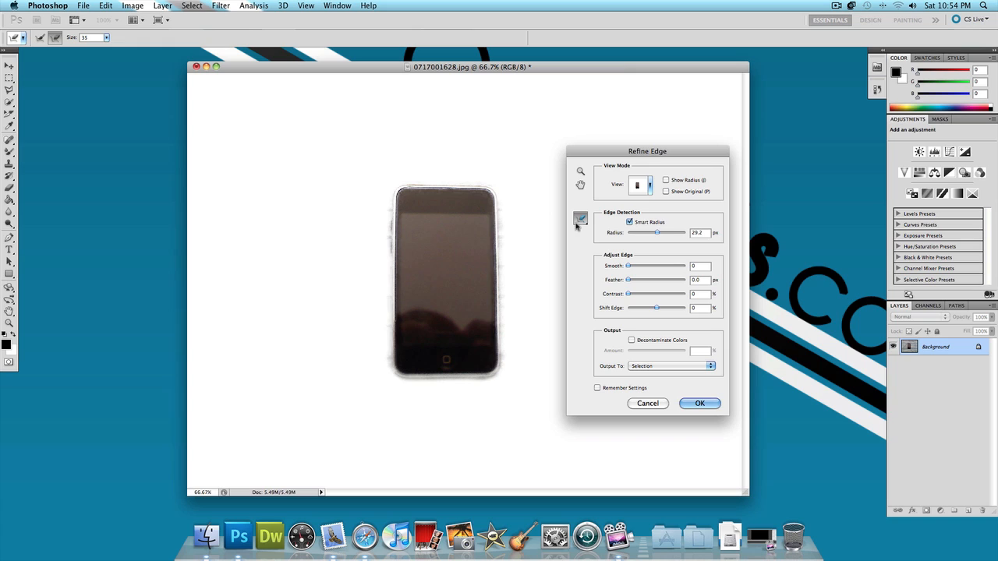
pyautogui.click(580, 218)
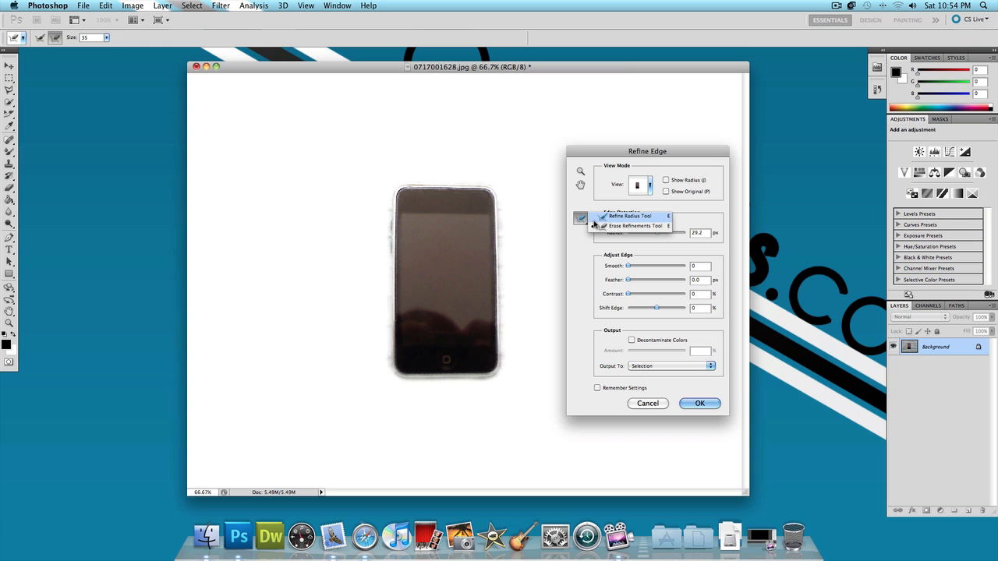
pyautogui.click(580, 218)
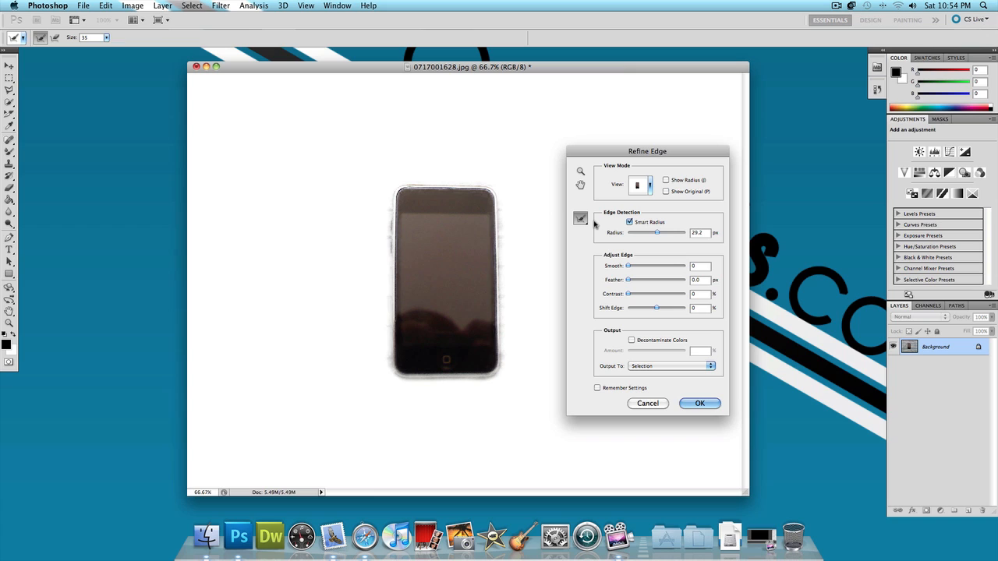
pyautogui.moveTo(630, 265)
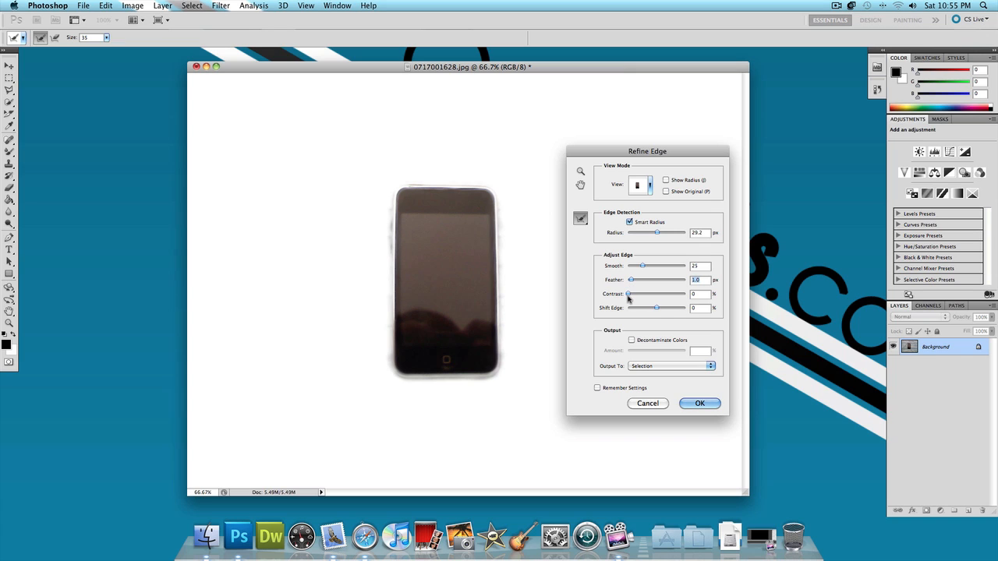
# Shift the selection edge outward around the iPod and apply the refinement with OK.
pyautogui.moveTo(656, 307); pyautogui.dragTo(661, 307)
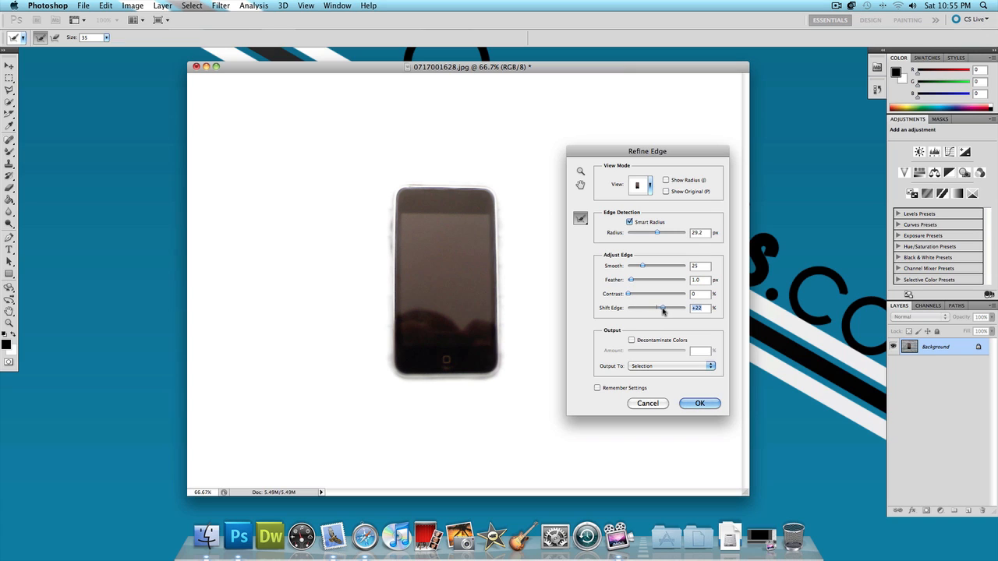
pyautogui.moveTo(658, 309); pyautogui.dragTo(674, 309)
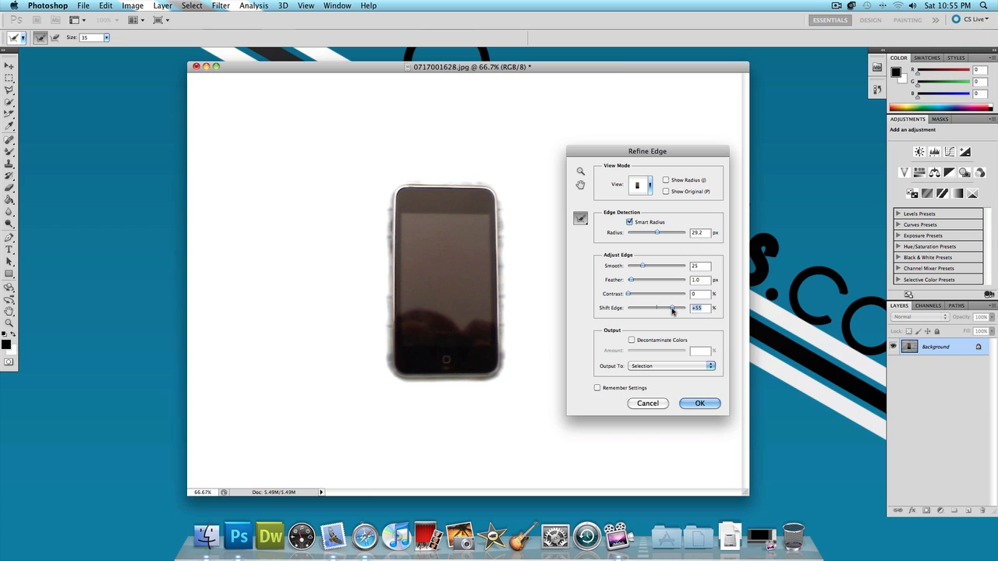
pyautogui.moveTo(672, 309); pyautogui.dragTo(679, 309)
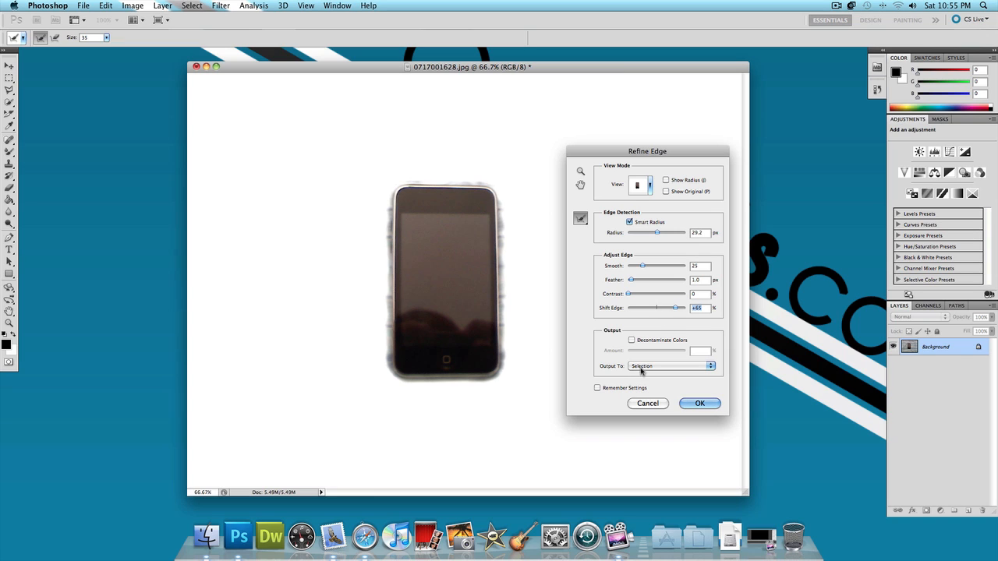
pyautogui.moveTo(652, 389)
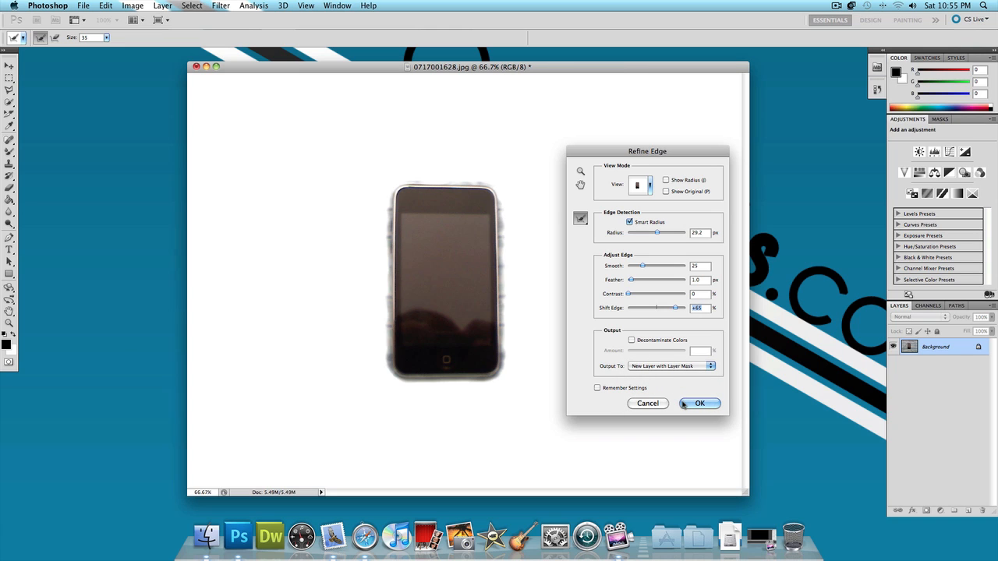
pyautogui.click(698, 402)
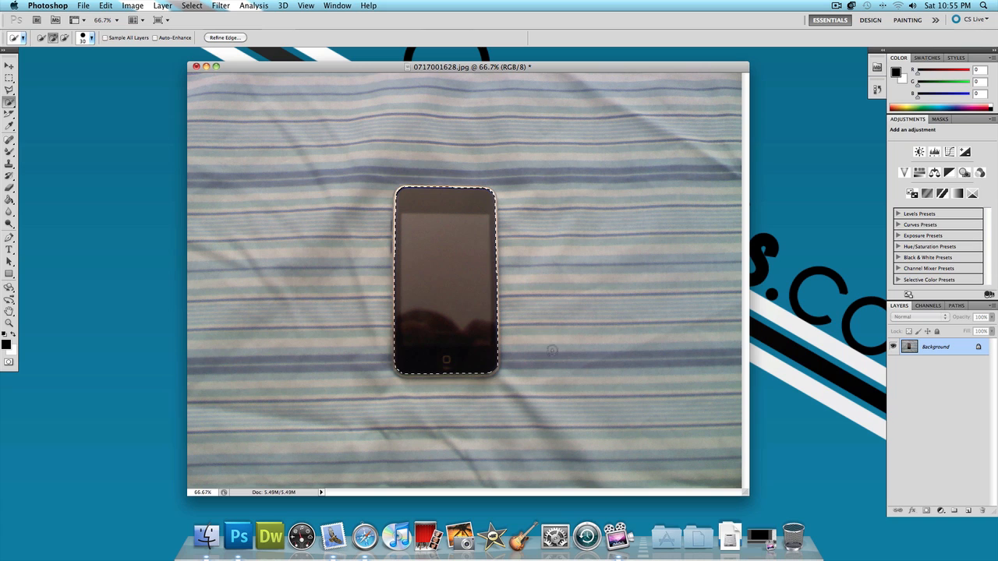
# Deselect, marquee a rectangle around the iPod and fill it Content-Aware with sheet fabric.
pyautogui.click(10, 76)
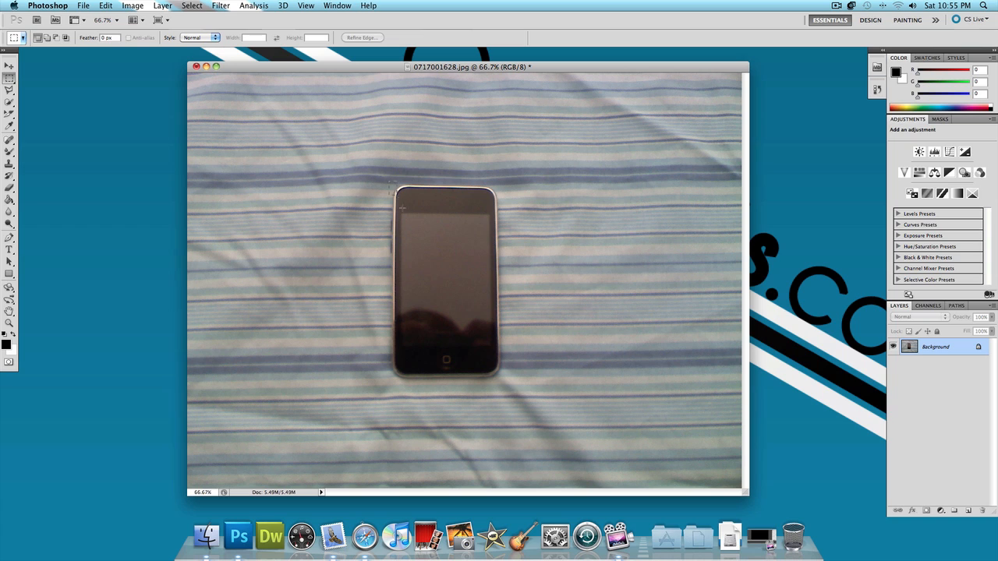
pyautogui.moveTo(391, 184); pyautogui.dragTo(502, 384)
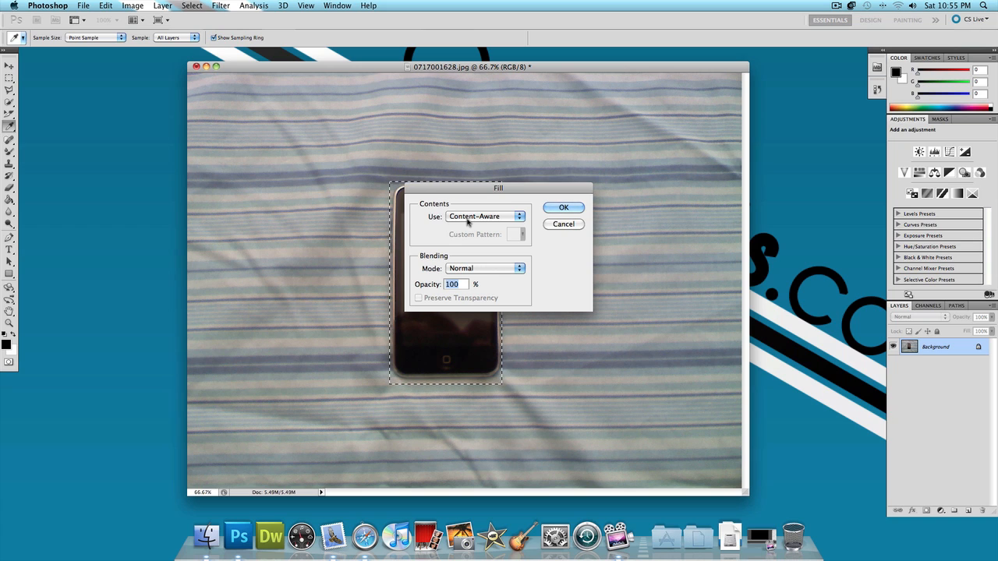
pyautogui.moveTo(581, 212)
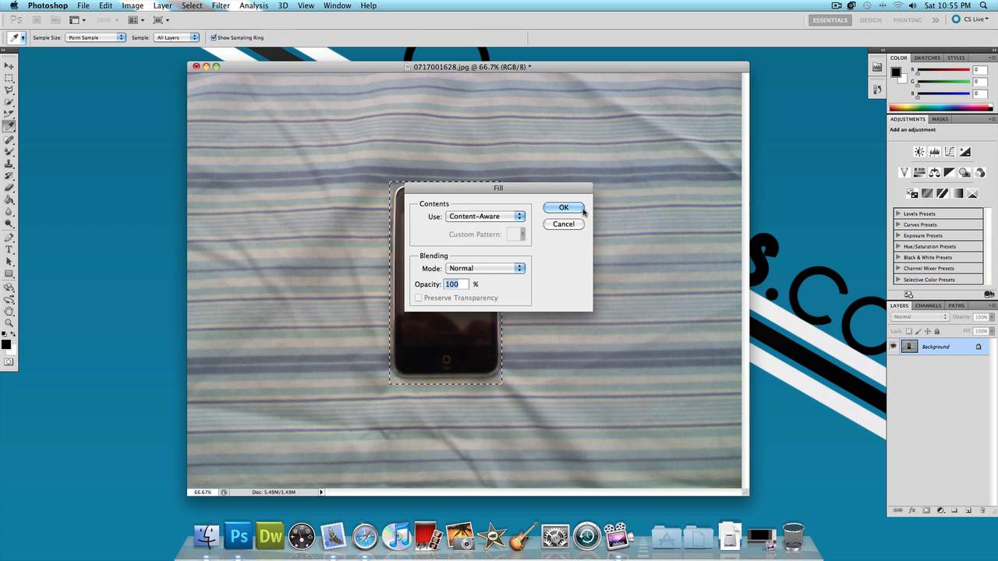
pyautogui.click(563, 208)
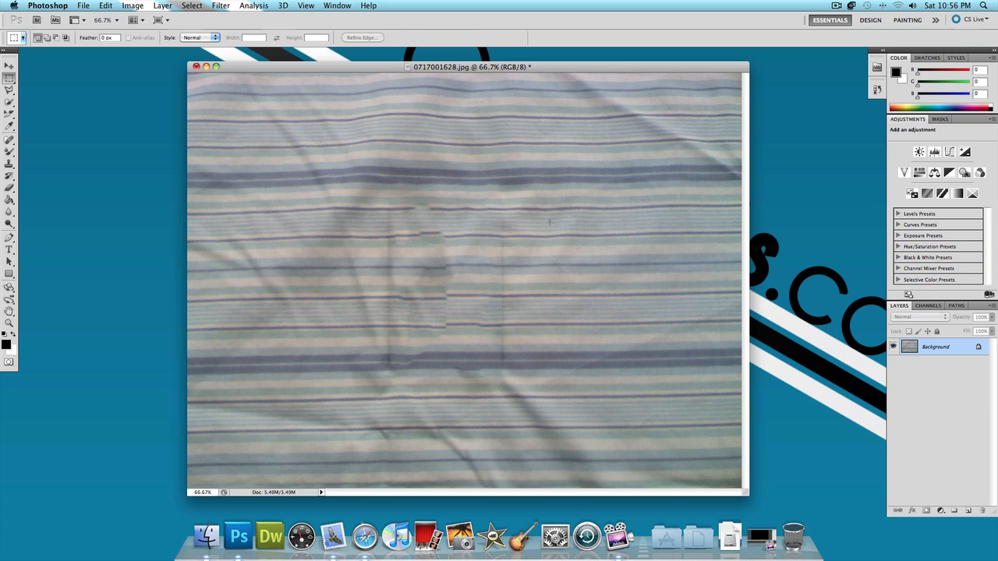
# Undo the fill via History, re-marquee the iPod and cancel the Fill dialog.
pyautogui.moveTo(390, 184); pyautogui.dragTo(502, 387)
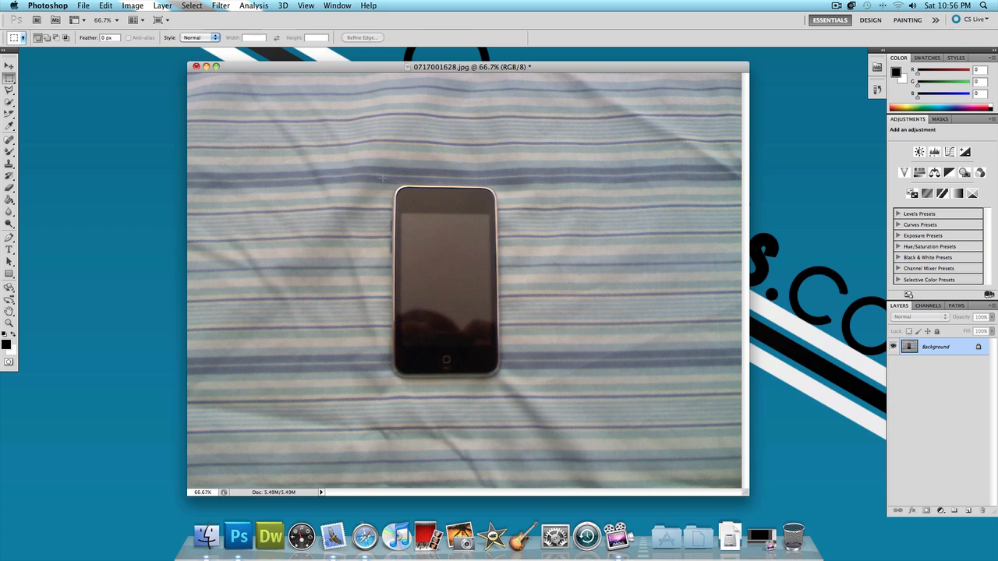
pyautogui.moveTo(384, 180); pyautogui.dragTo(492, 375)
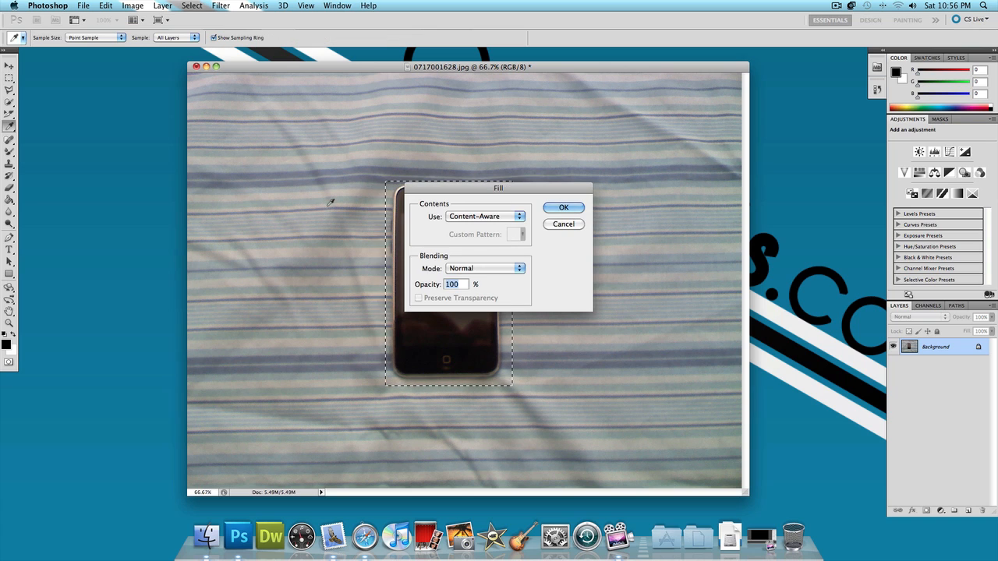
pyautogui.click(563, 205)
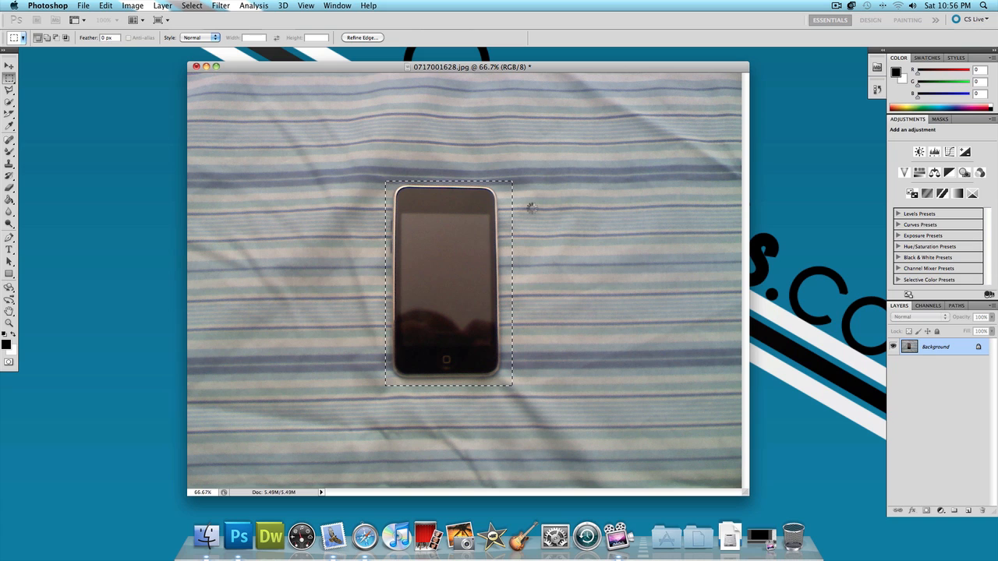